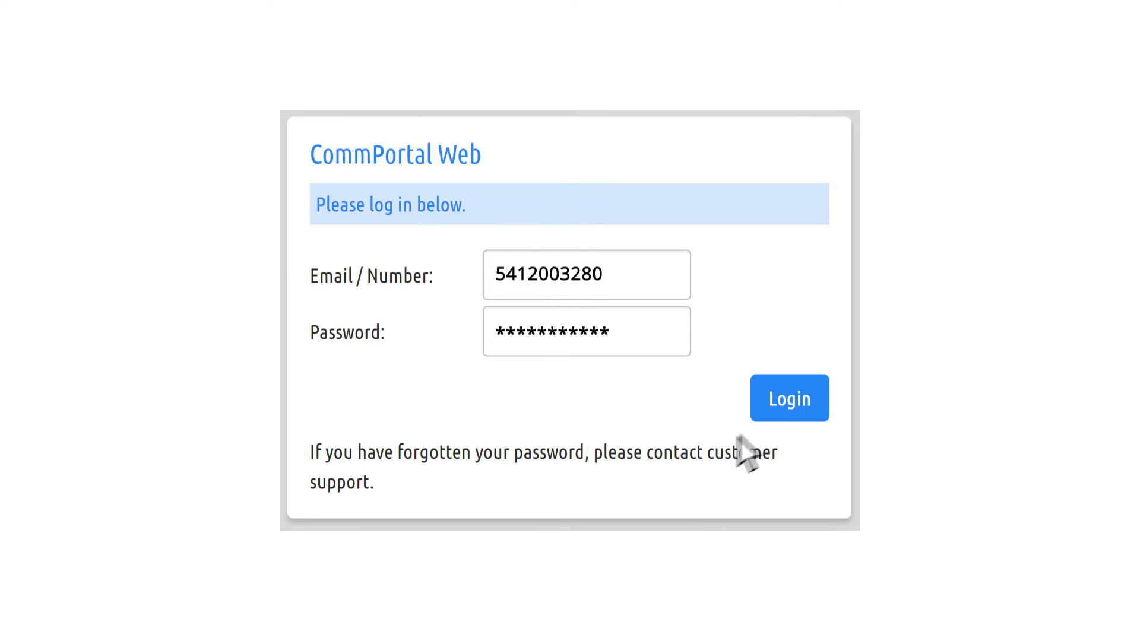
Sign in to the admin portal with the entered number and password
{"action": "left_click", "coordinate": [789, 398]}
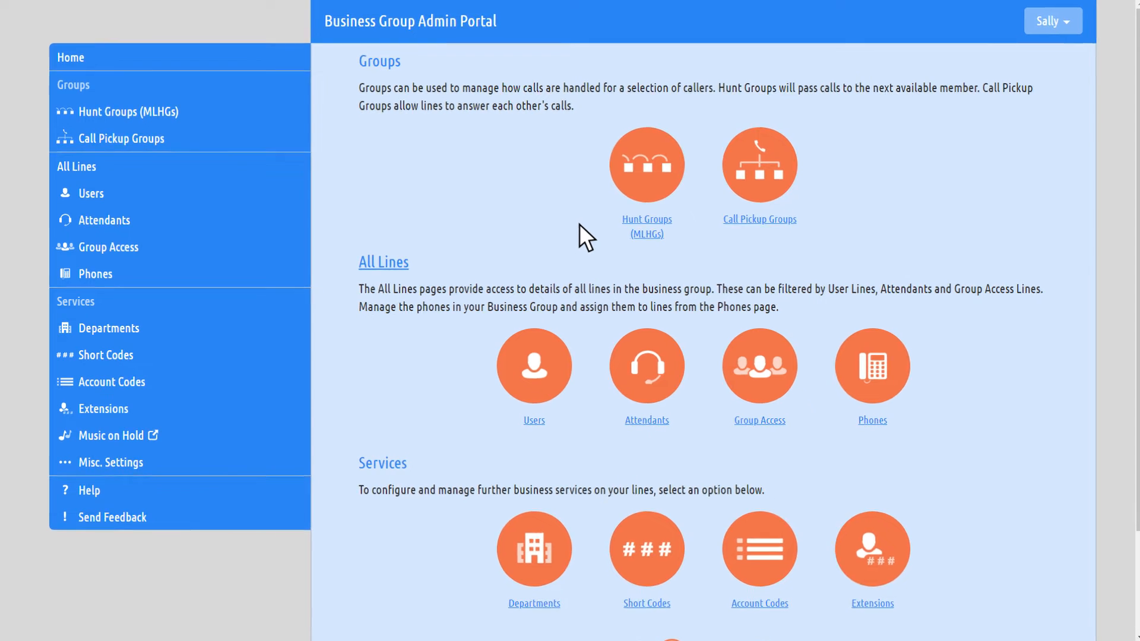
Start editing the personal details of the extension 100 user from the Users list
{"action": "left_click", "coordinate": [92, 193]}
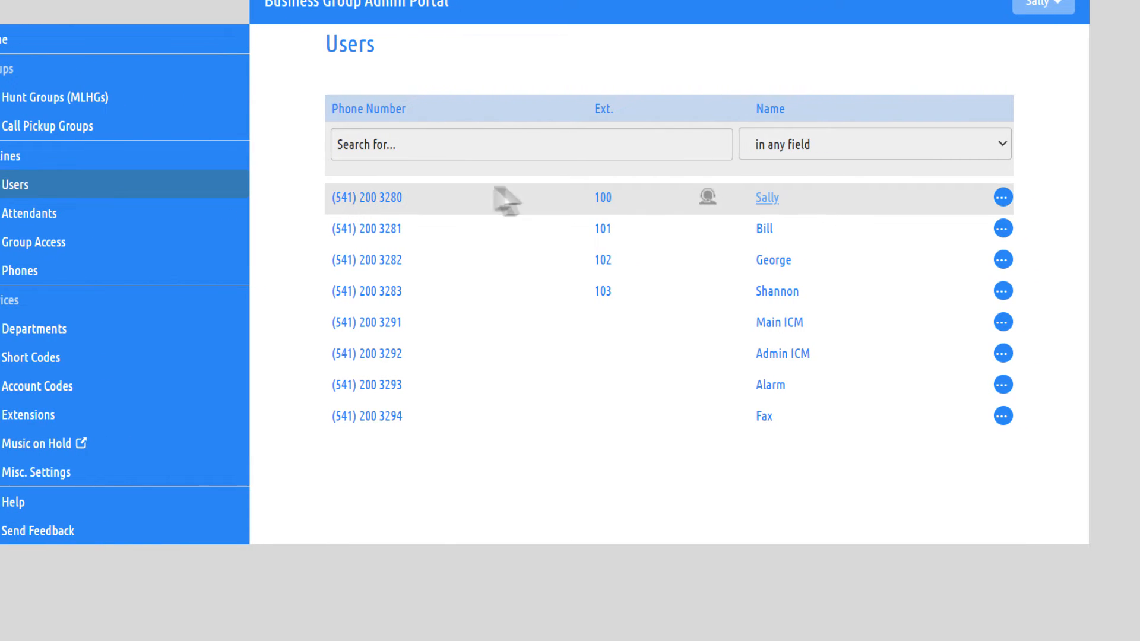
{"action": "left_click", "coordinate": [1002, 197]}
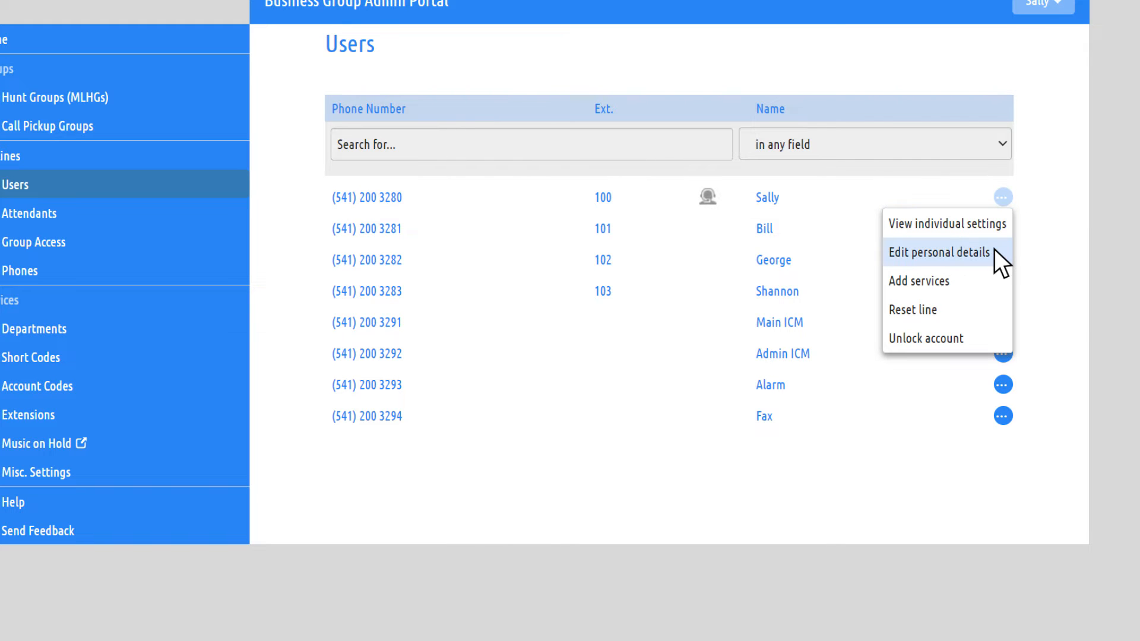
{"action": "left_click", "coordinate": [939, 251]}
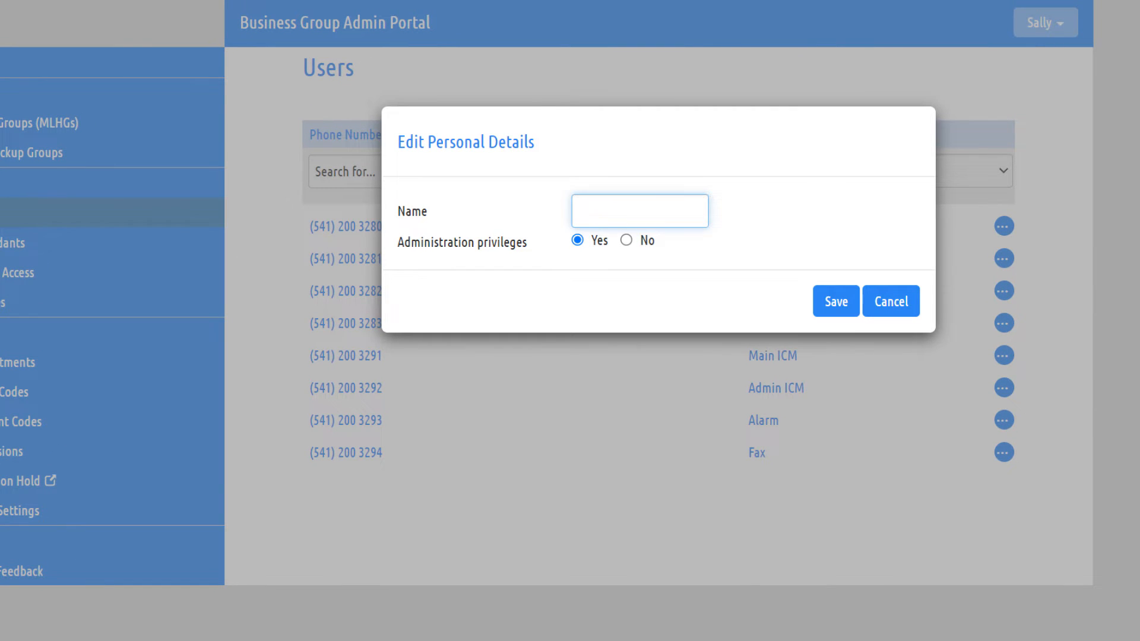
Rename the extension 100 user to Jessica and save
{"action": "type", "text": "Jessica"}
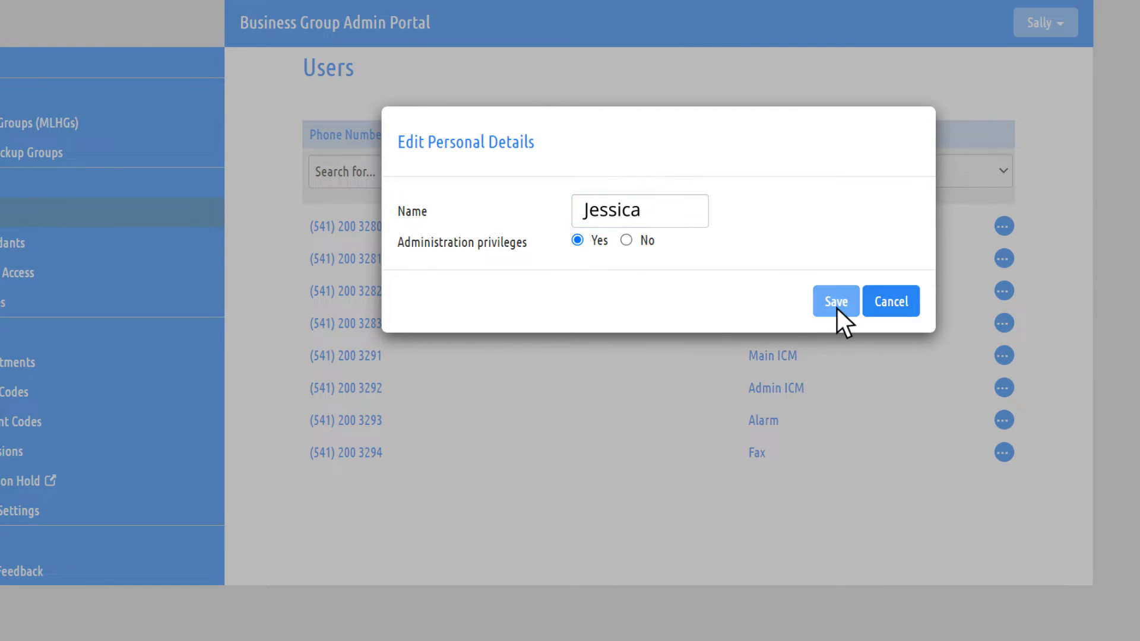
{"action": "left_click", "coordinate": [835, 301]}
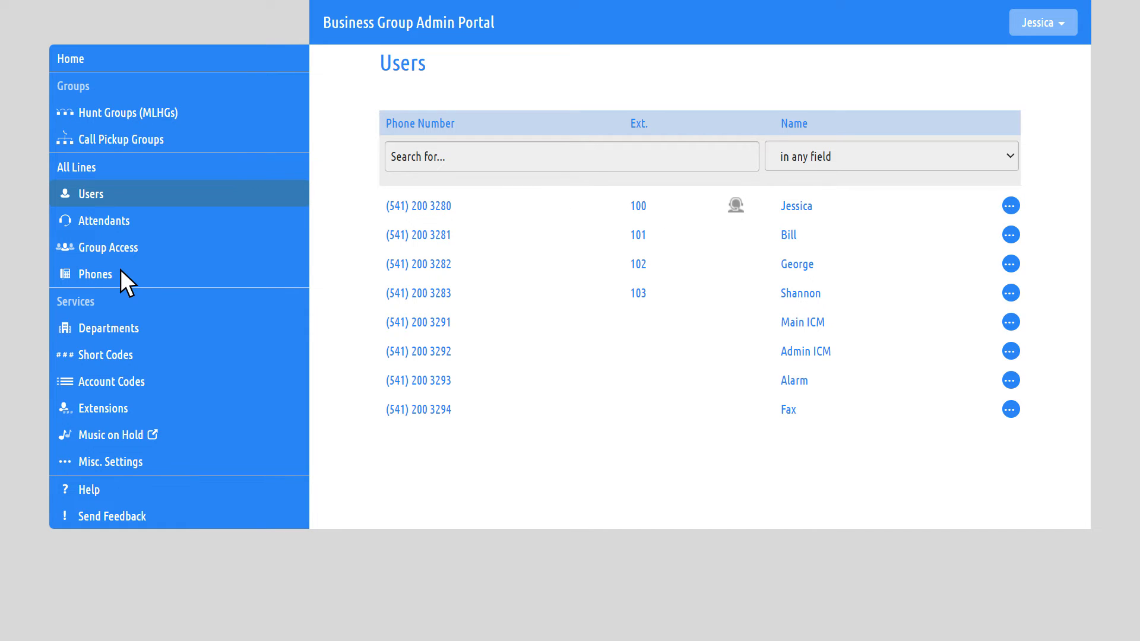
{"action": "left_click", "coordinate": [95, 274]}
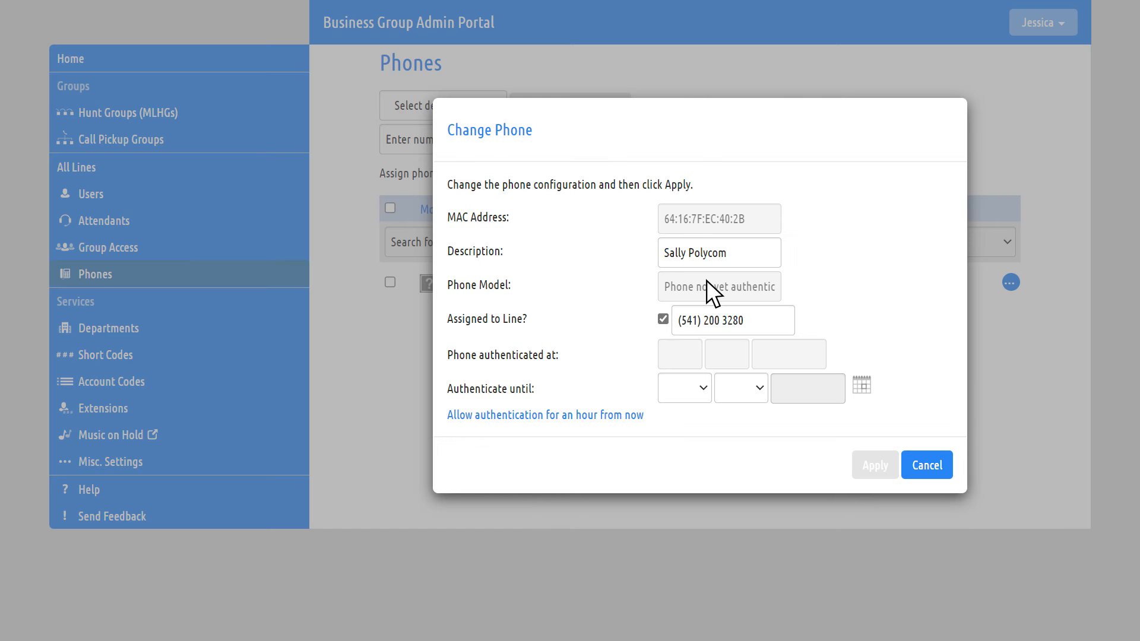
{"action": "type", "text": "Jessic"}
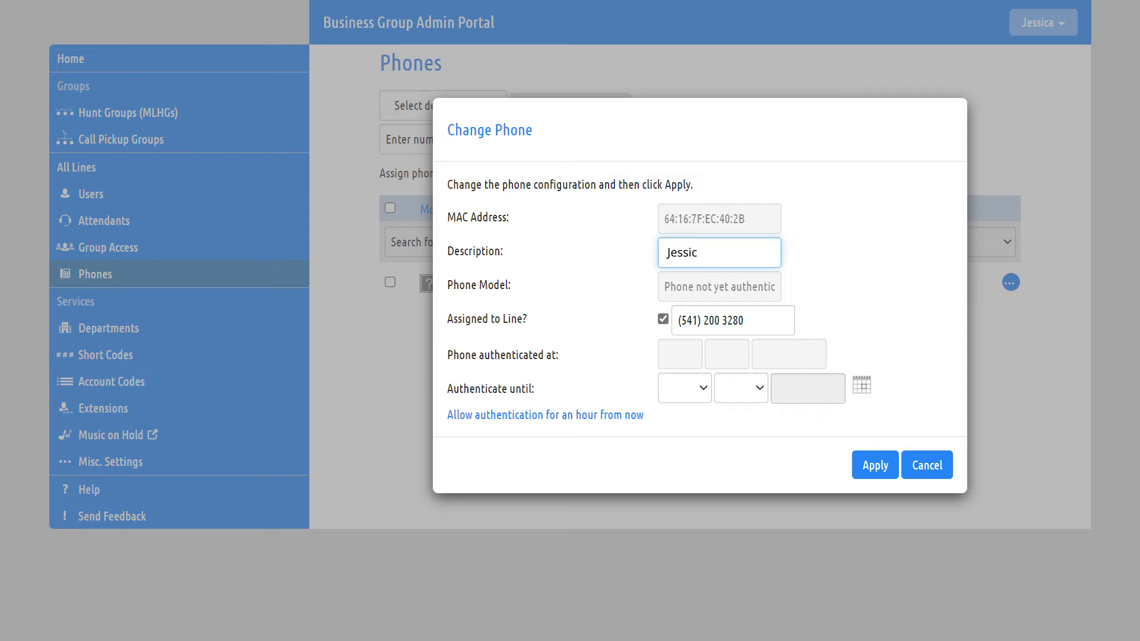
{"action": "left_click", "coordinate": [875, 465]}
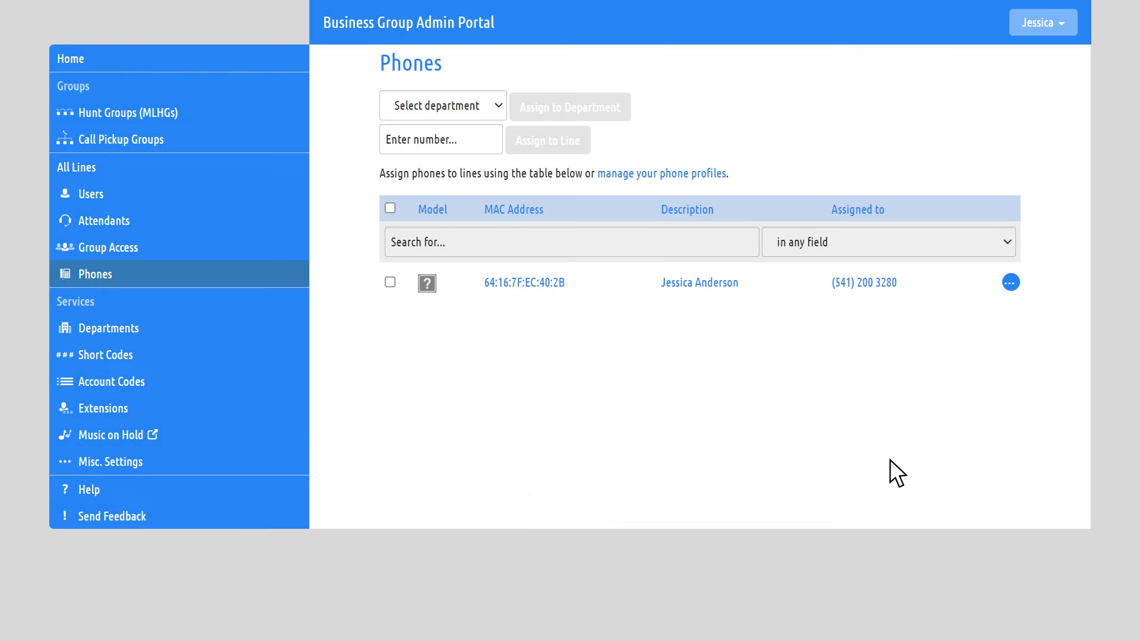
{"action": "left_click", "coordinate": [70, 59]}
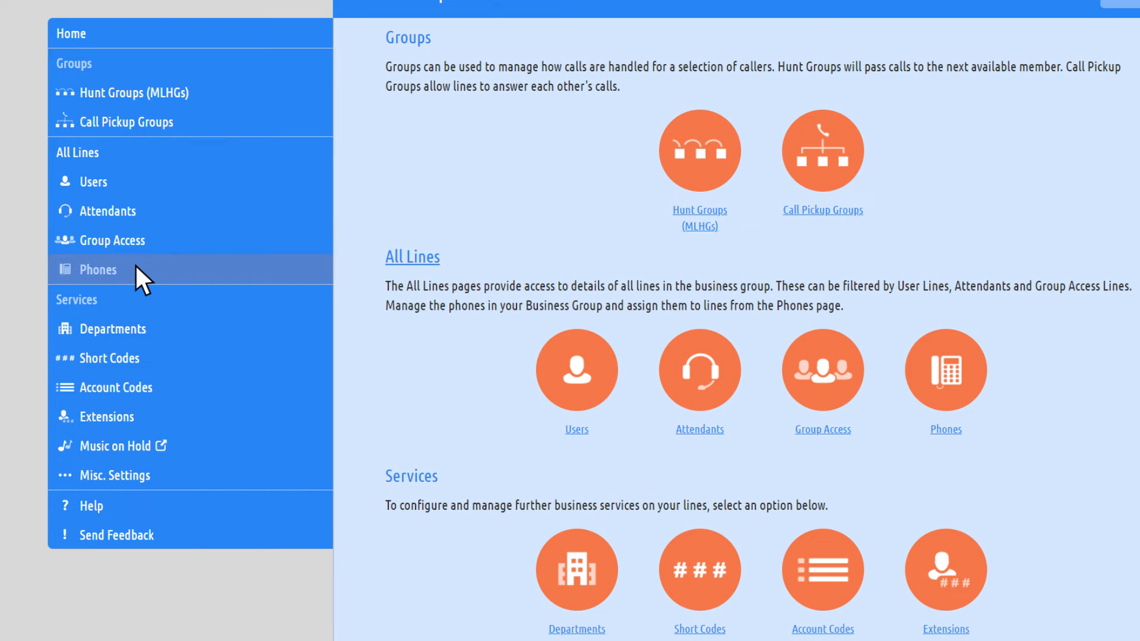
Reach phone profile management listing the Polycom VVX 450 profile
{"action": "left_click", "coordinate": [97, 270]}
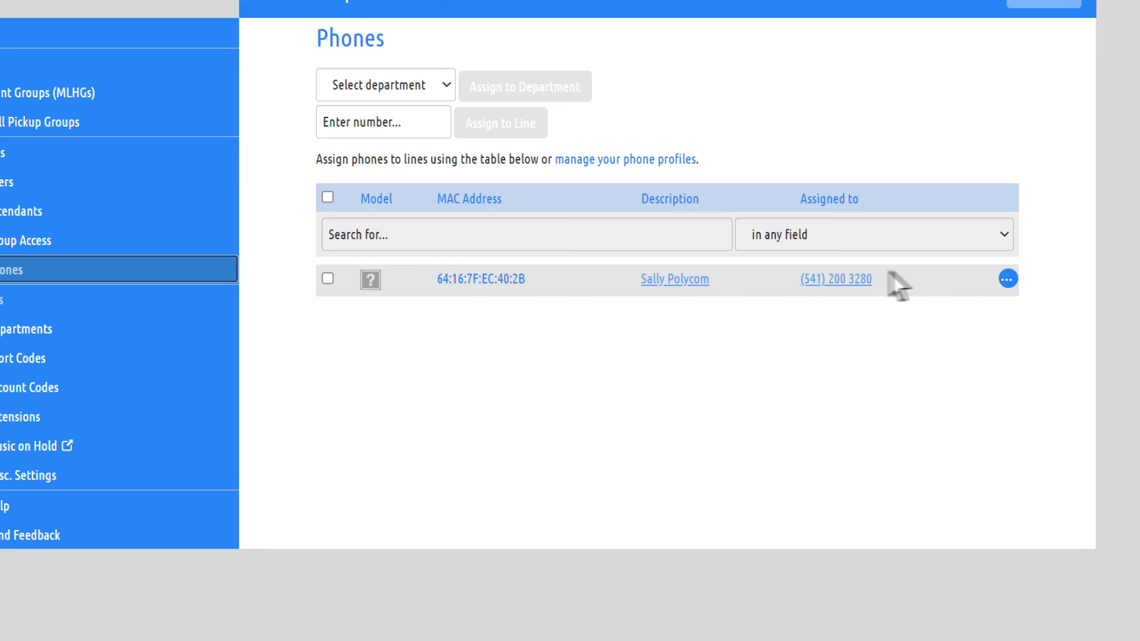
{"action": "left_click", "coordinate": [1007, 279]}
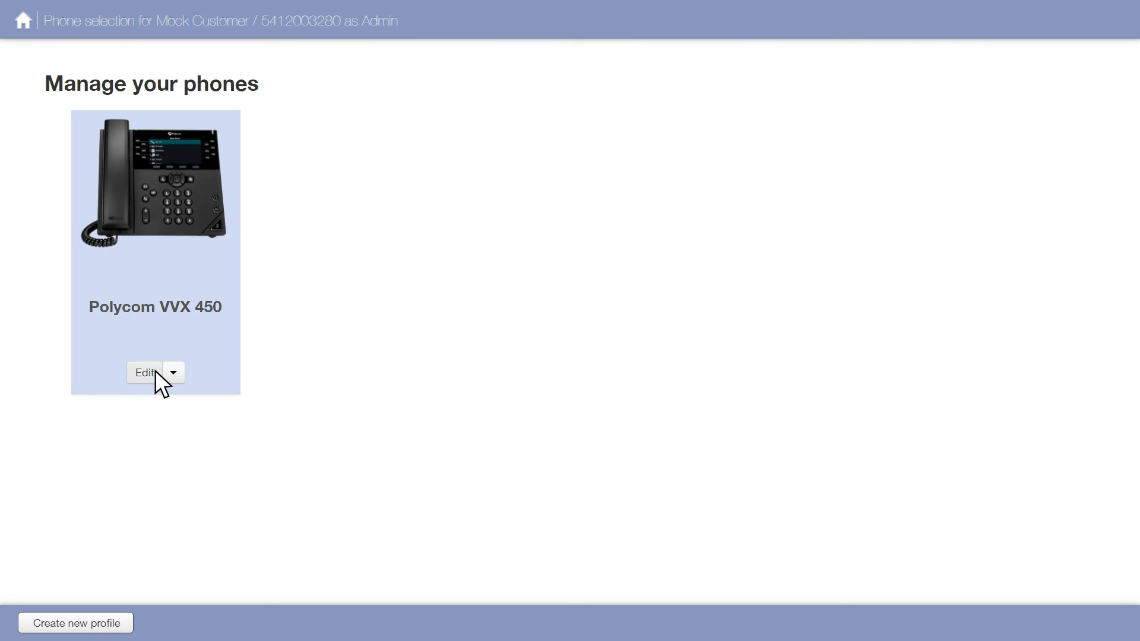
Edit the Polycom VVX 450 profile with Programmable Keys - Line expanded
{"action": "left_click", "coordinate": [143, 372]}
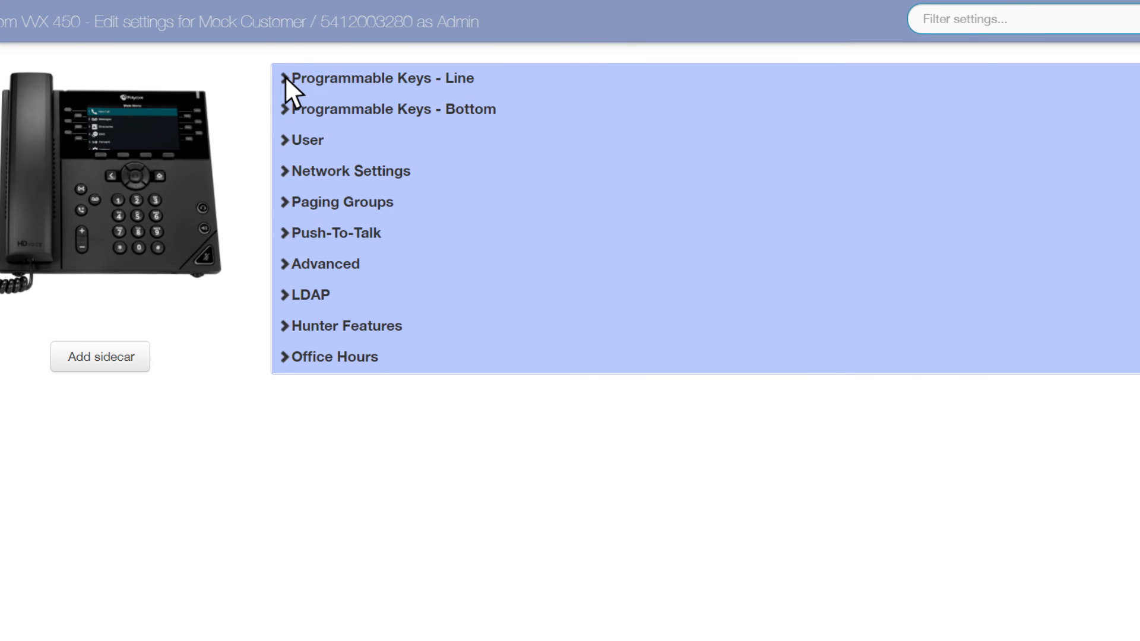
{"action": "left_click", "coordinate": [380, 79]}
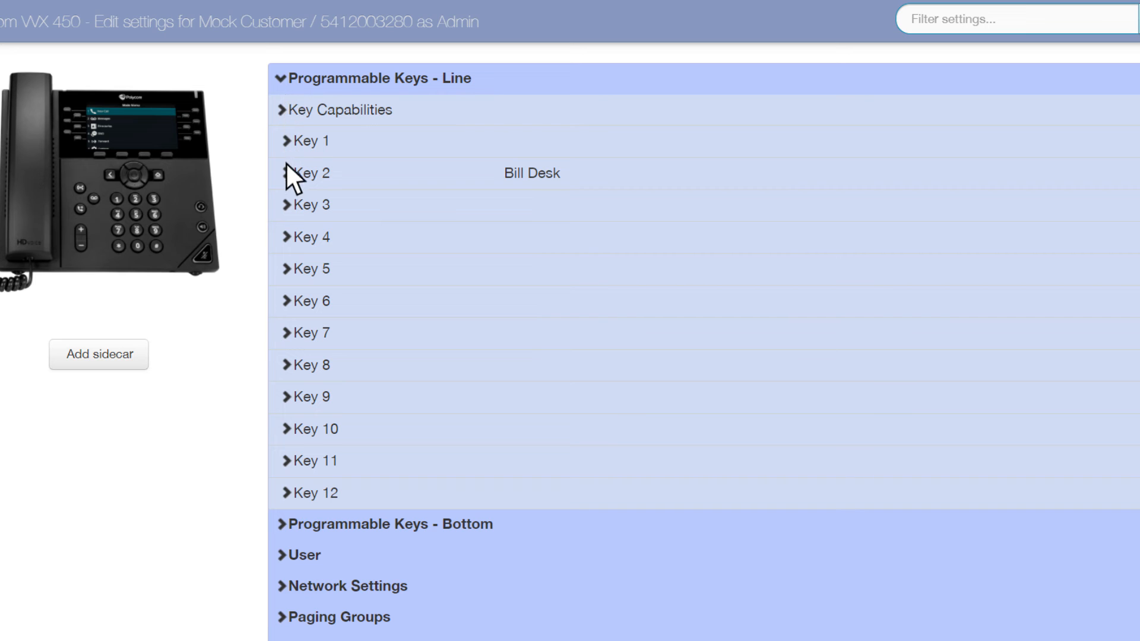
Relabel Key 2, monitoring extension 101, as Scott Desk
{"action": "left_click", "coordinate": [305, 174]}
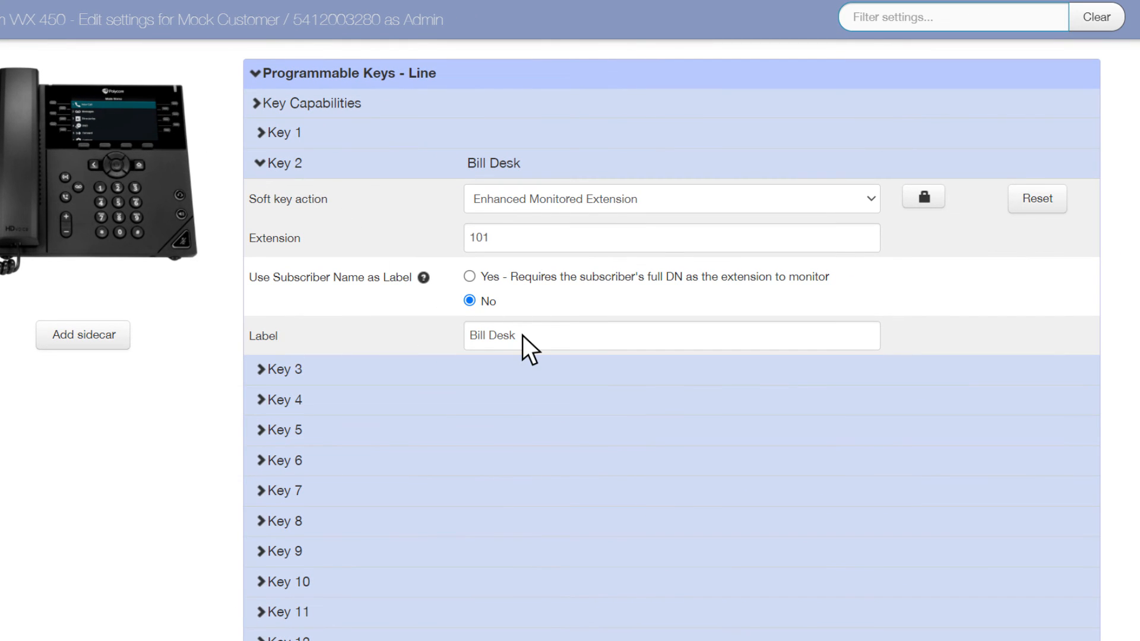
{"action": "type", "text": "Scott Desk"}
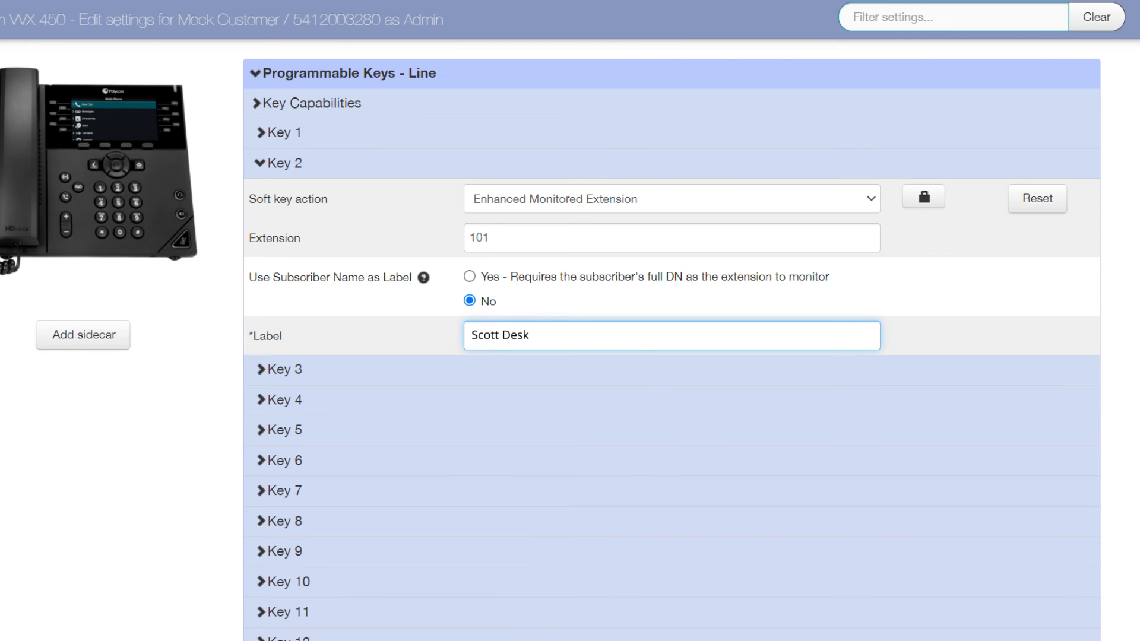